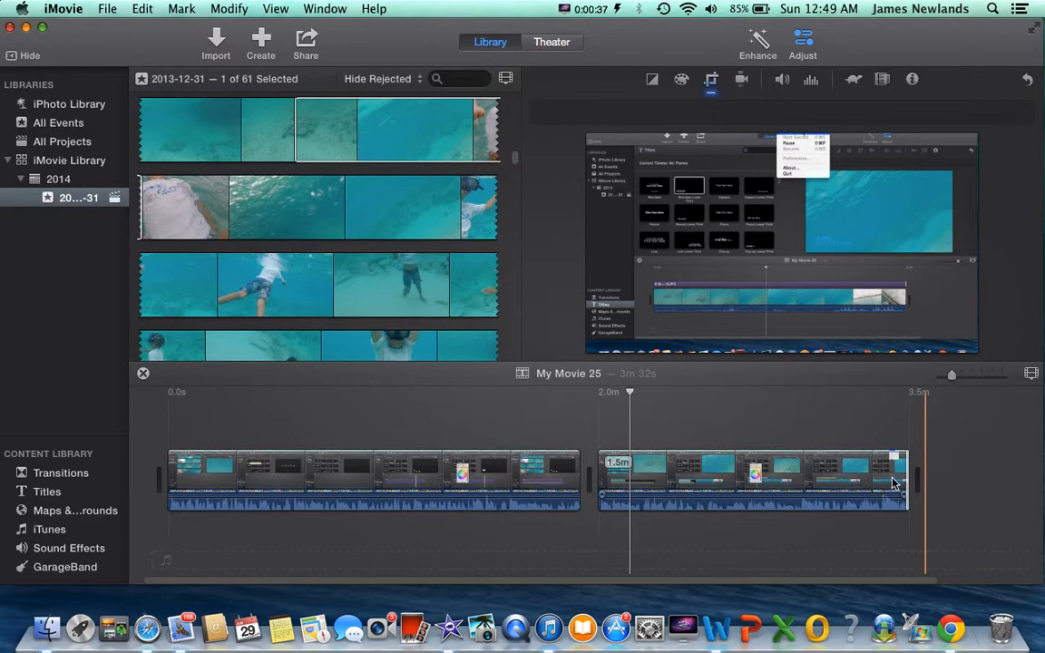
mouse_move(952, 482)
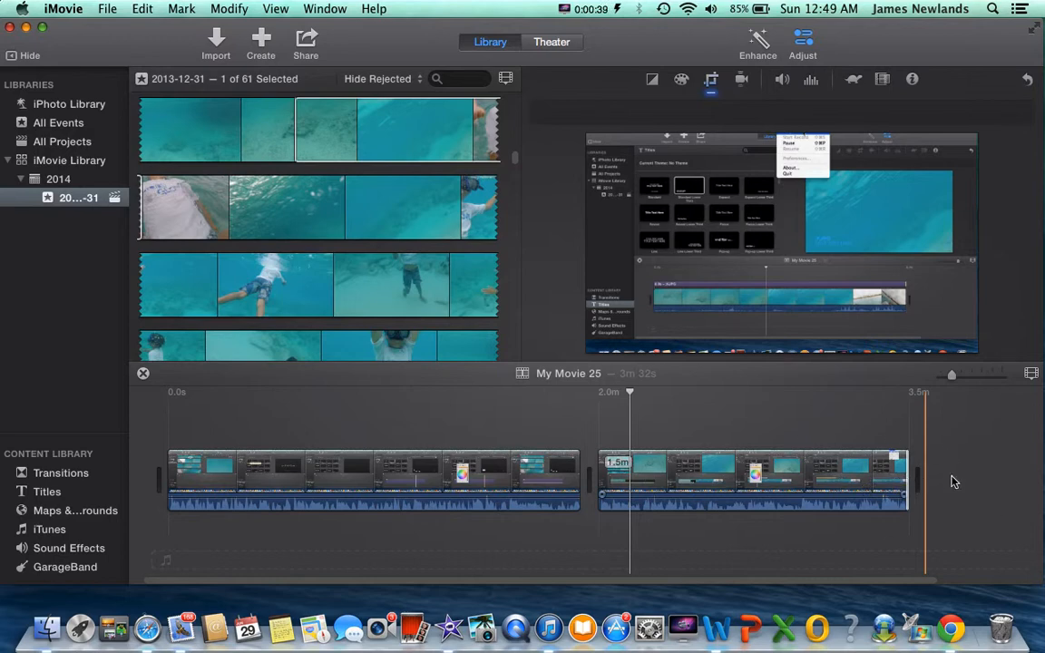
Step: Drag the second clip's right edge left to trim its end
left_click(589, 9)
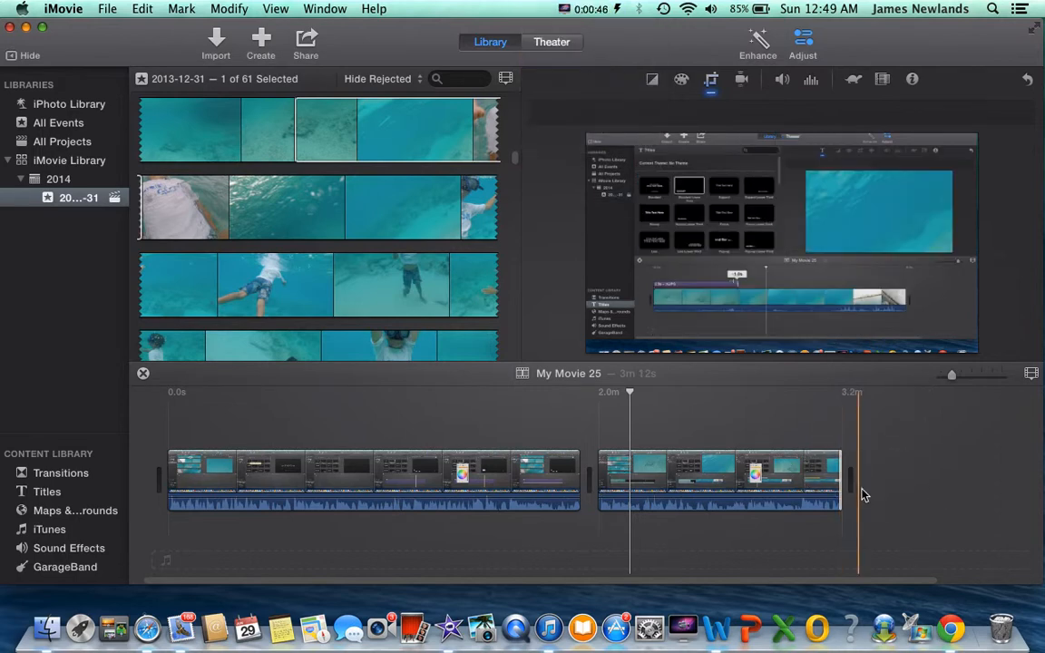
left_click_drag(841, 477, 833, 476)
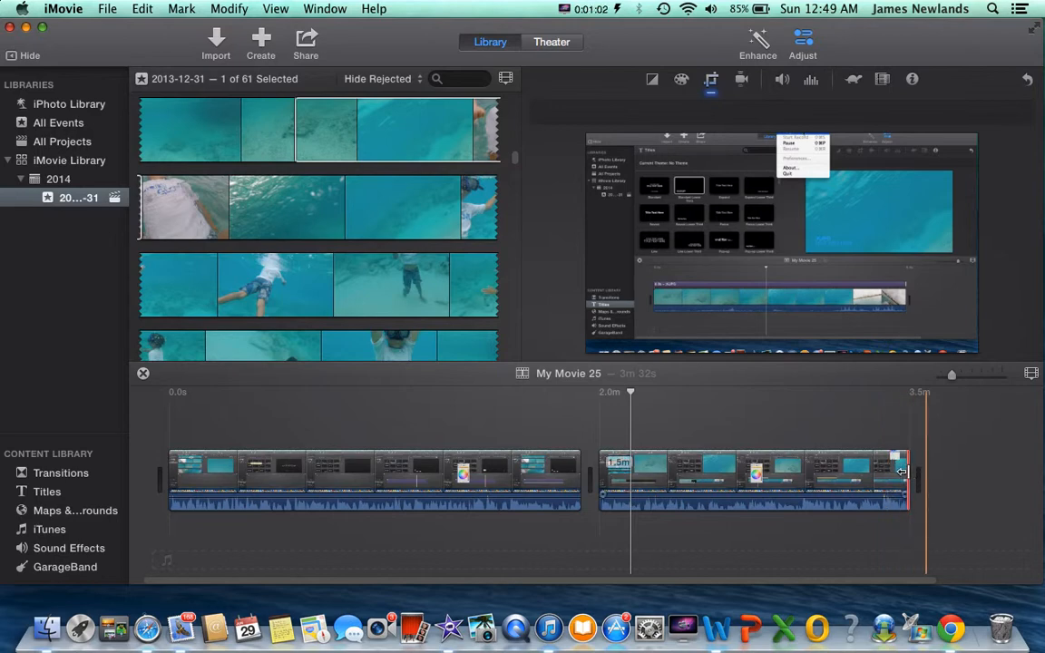
Step: Pull the second clip's end in by about four seconds
left_click_drag(902, 471, 898, 477)
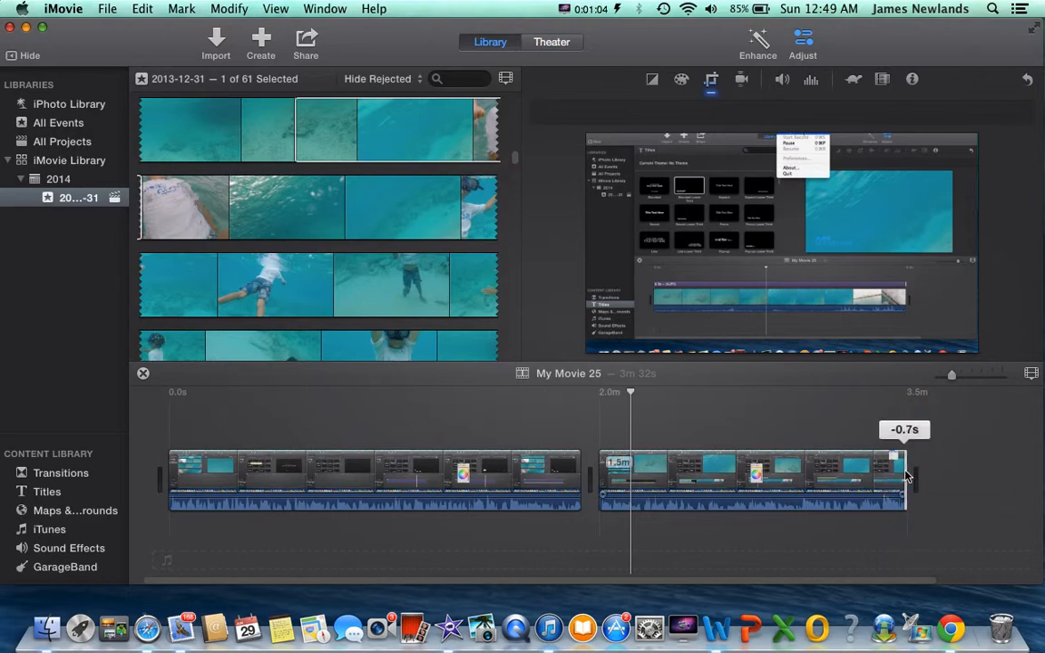
left_click_drag(907, 476, 893, 477)
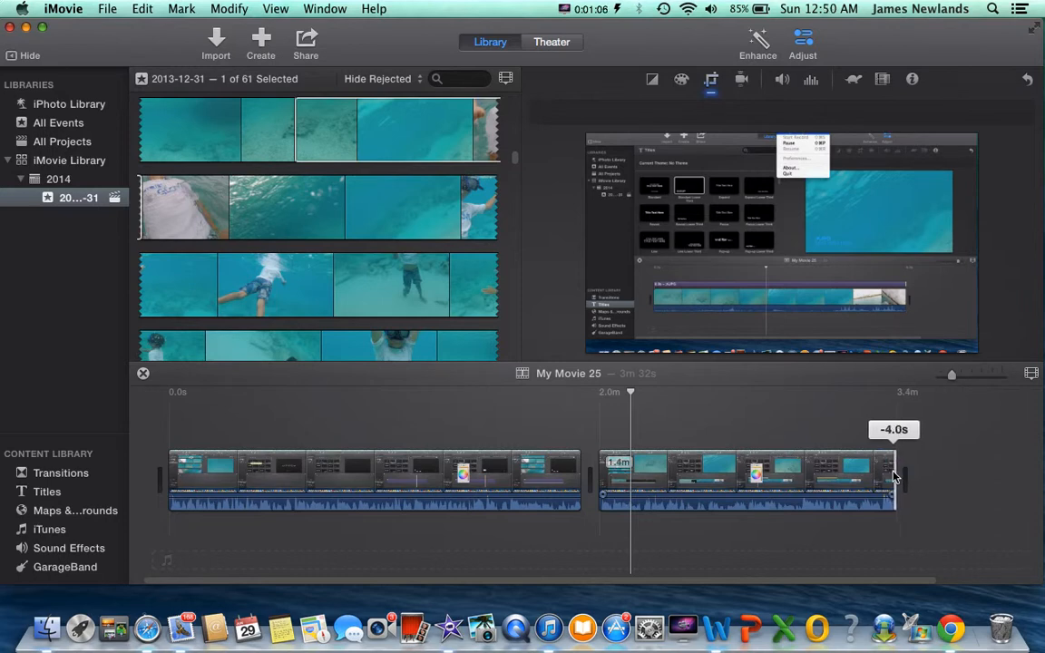
left_click_drag(894, 477, 879, 476)
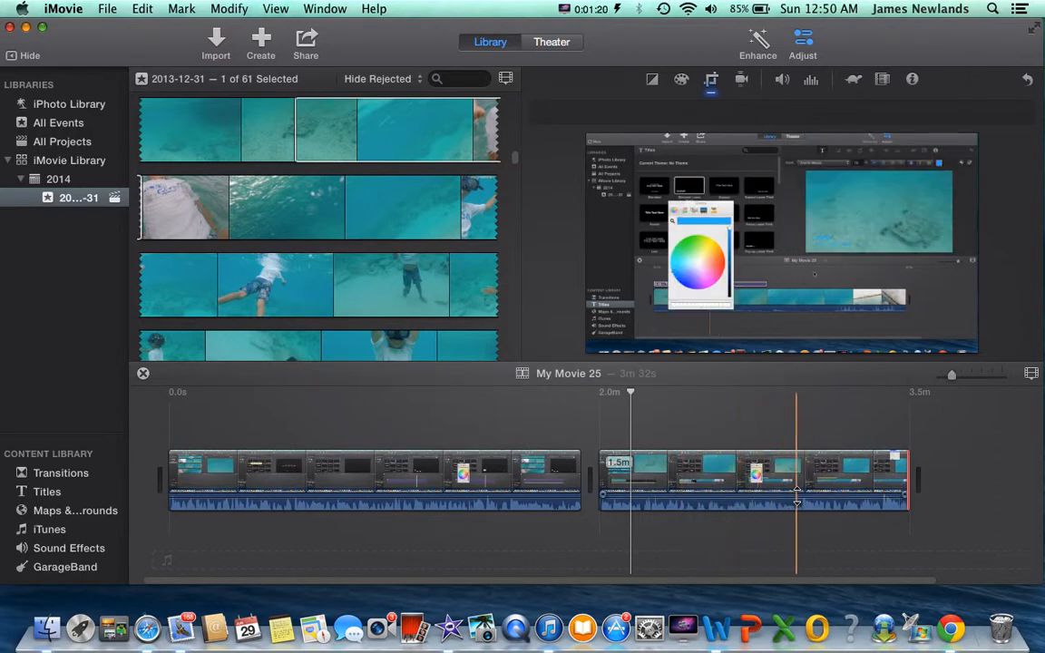
mouse_move(796, 500)
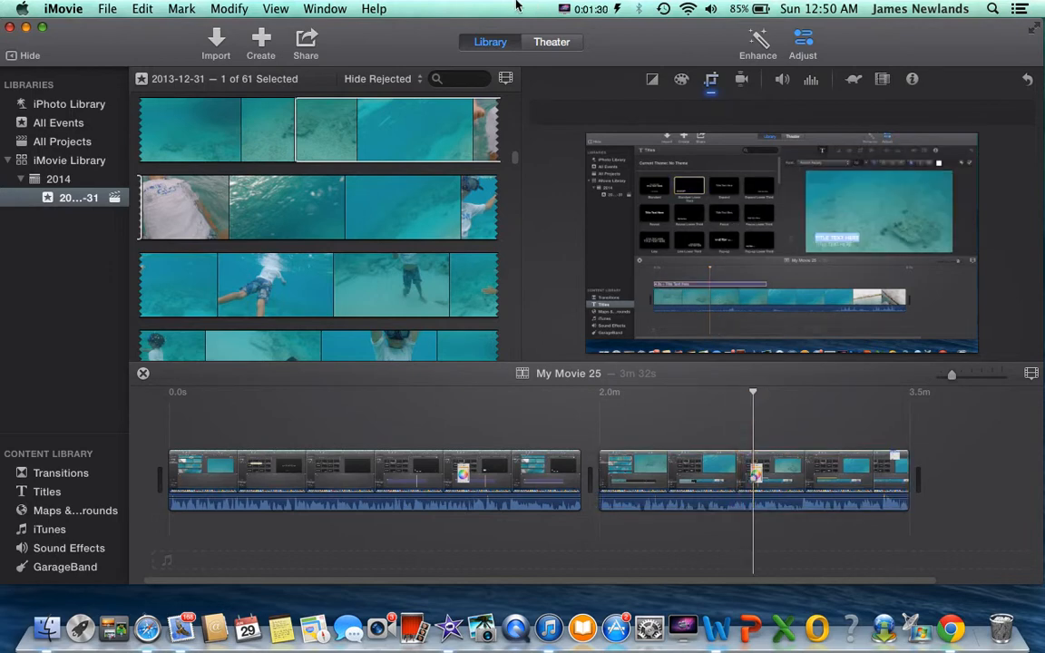
Step: Split the second clip at the 2.7 minute playhead position with Modify > Split Clip
left_click(276, 8)
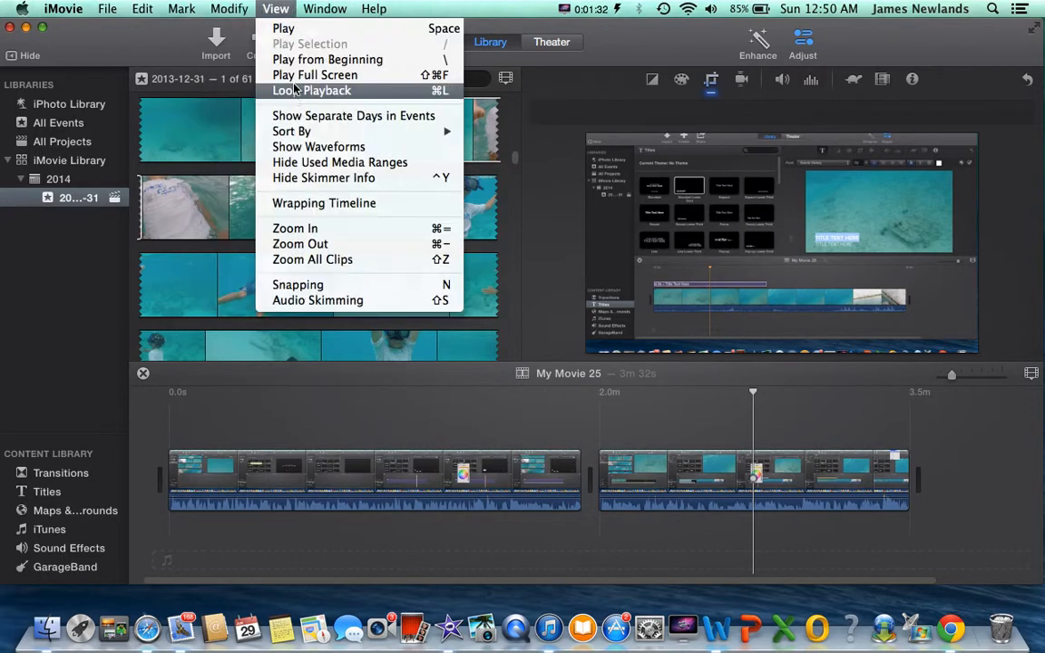
left_click(228, 8)
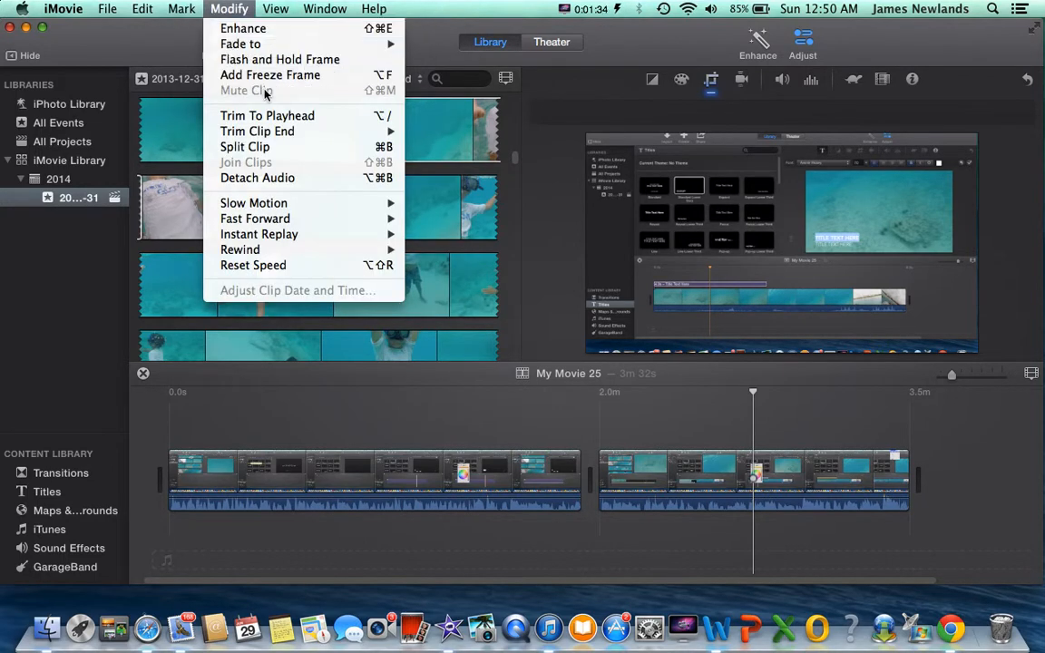
mouse_move(245, 147)
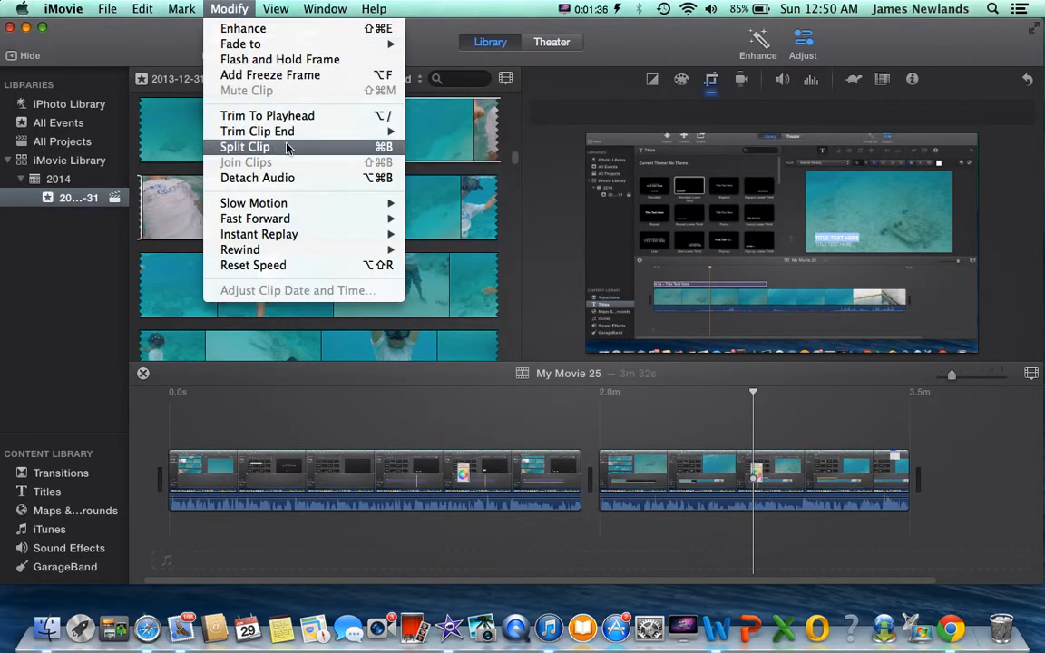
left_click(245, 146)
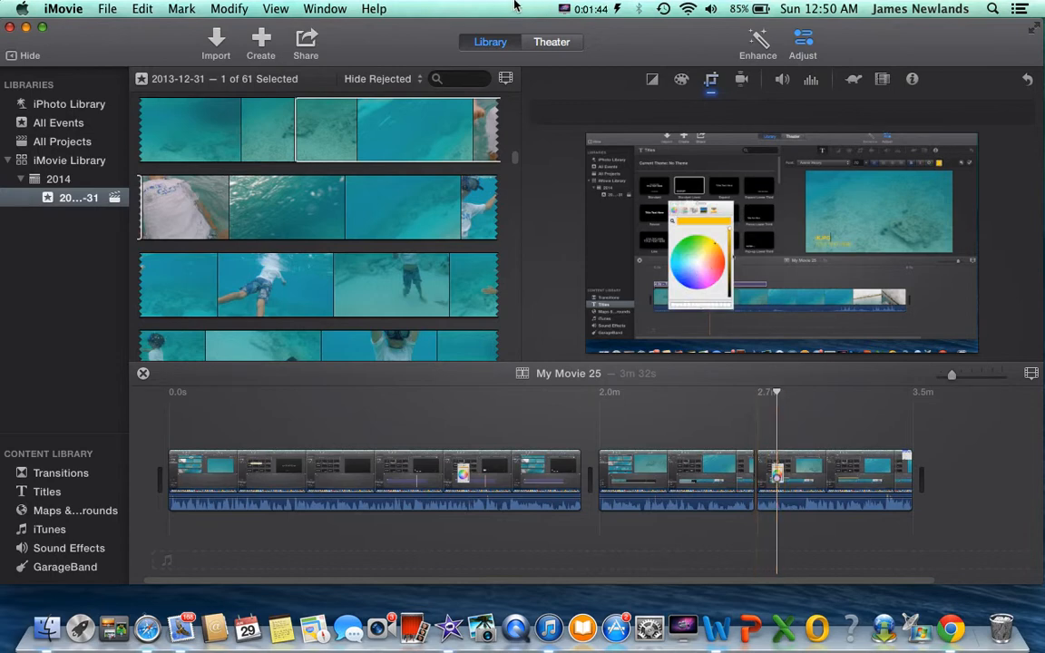
Step: Split the clip again near 2.8 minutes, isolating a roughly six-second piece
left_click(229, 8)
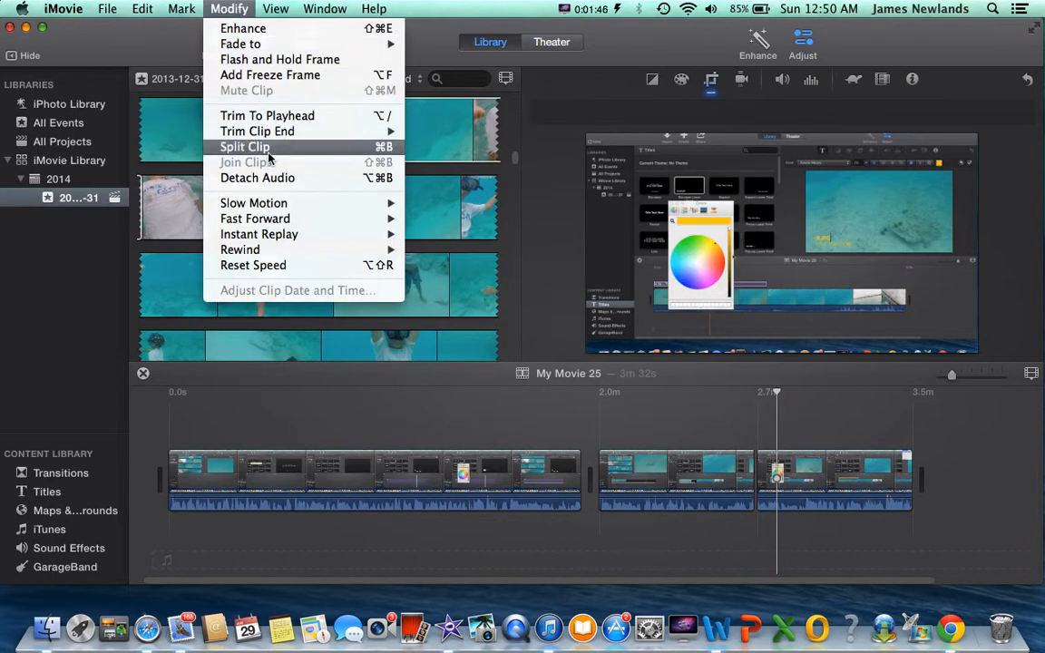
left_click(245, 146)
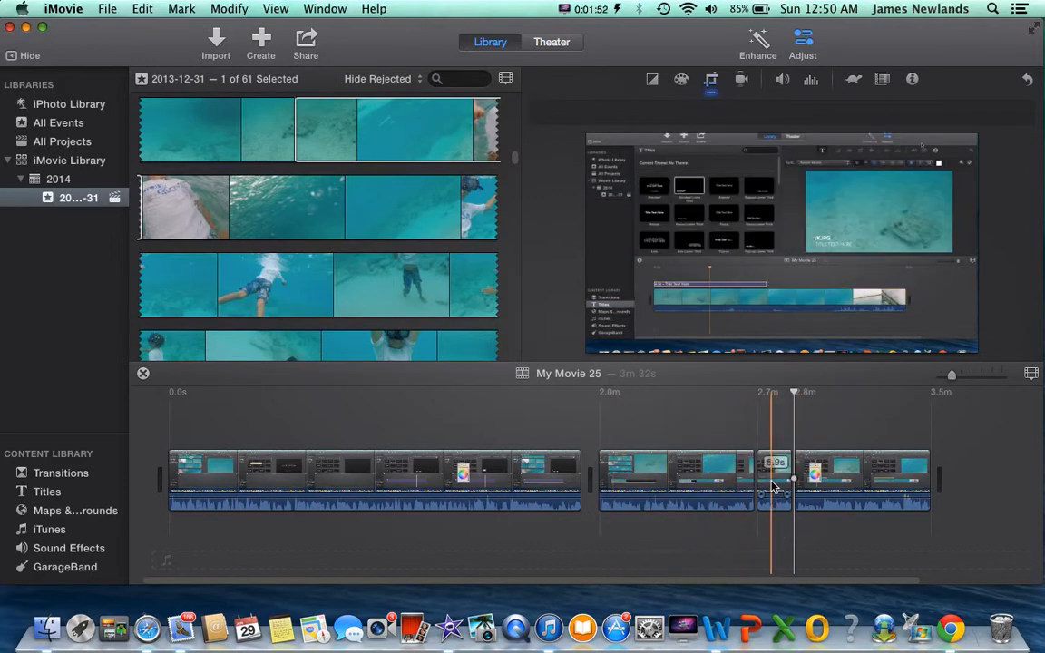
left_click(589, 8)
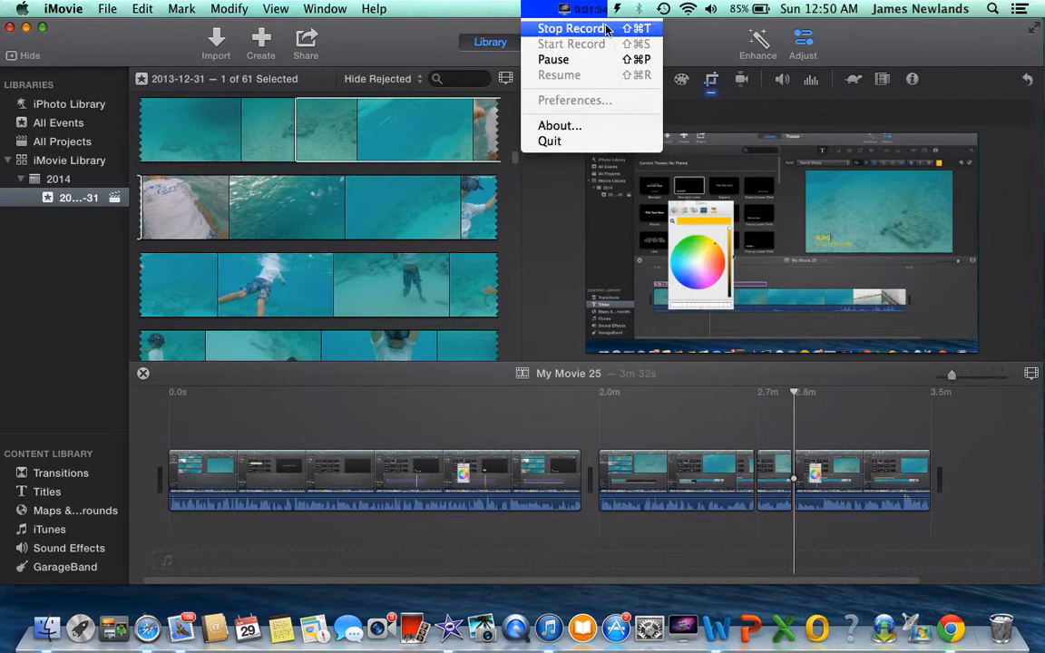